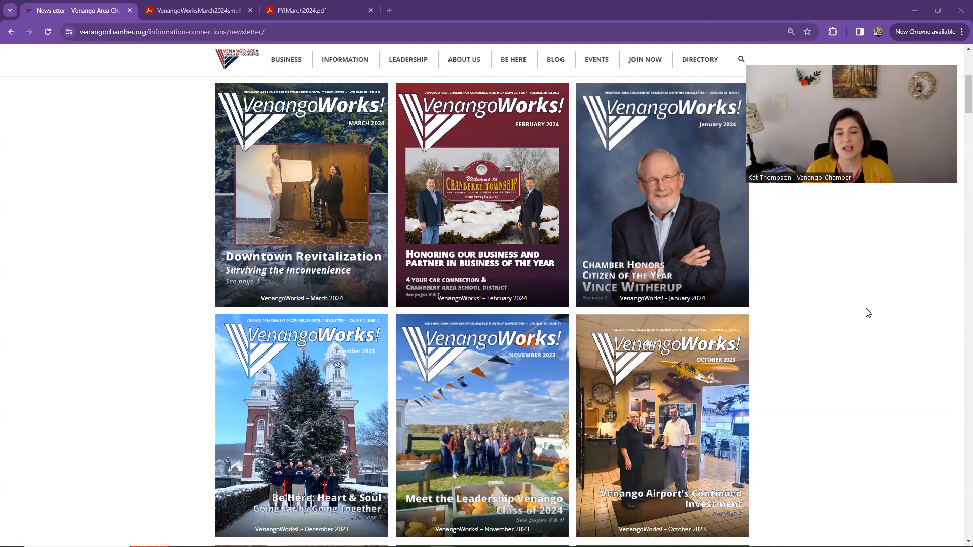
mouse_move(859, 217)
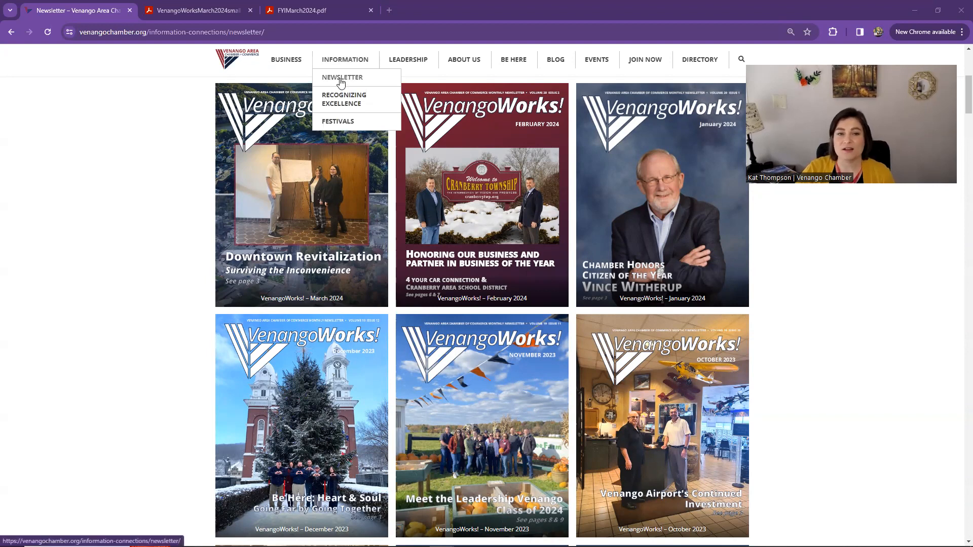
Open the VenangoWorks! March 2024 blog post from its cover on the Newsletter page
left_click(341, 77)
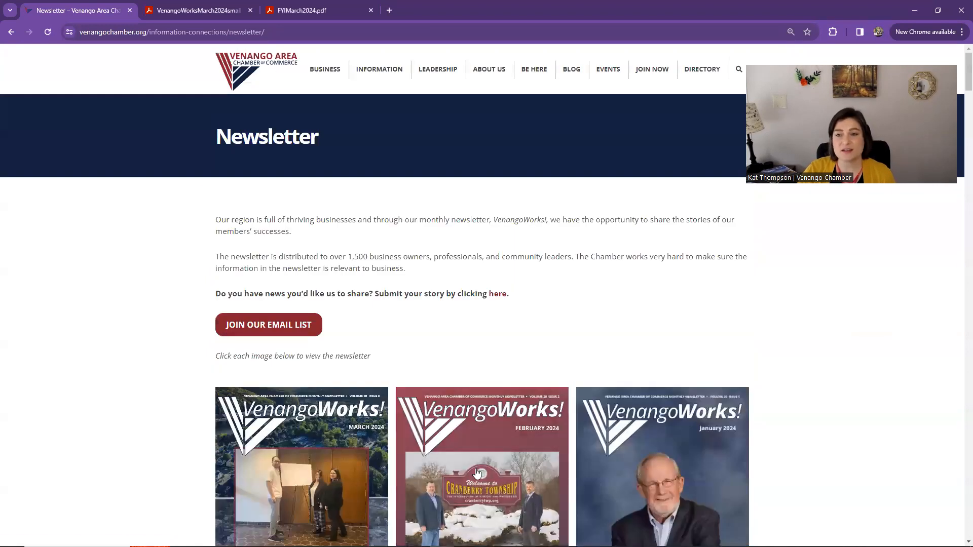
mouse_move(481, 467)
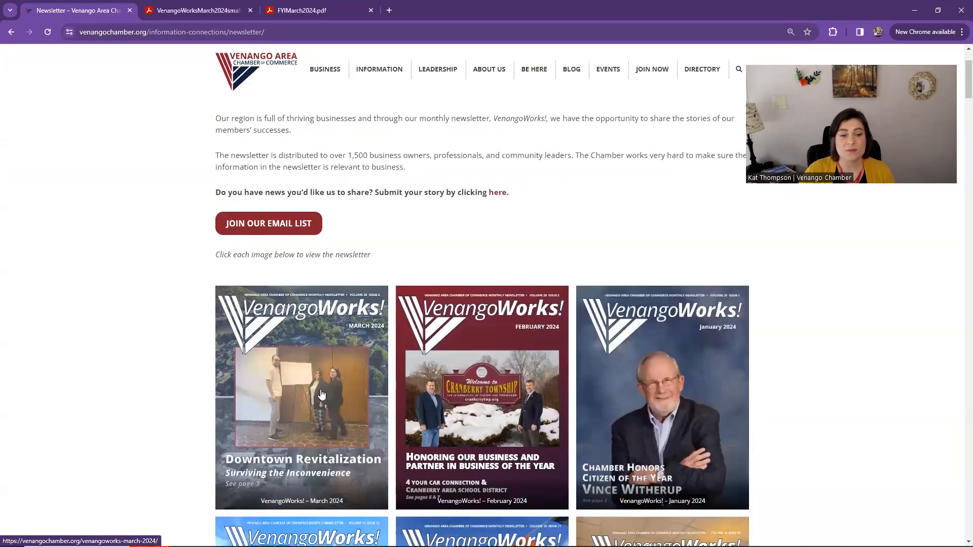
left_click(302, 397)
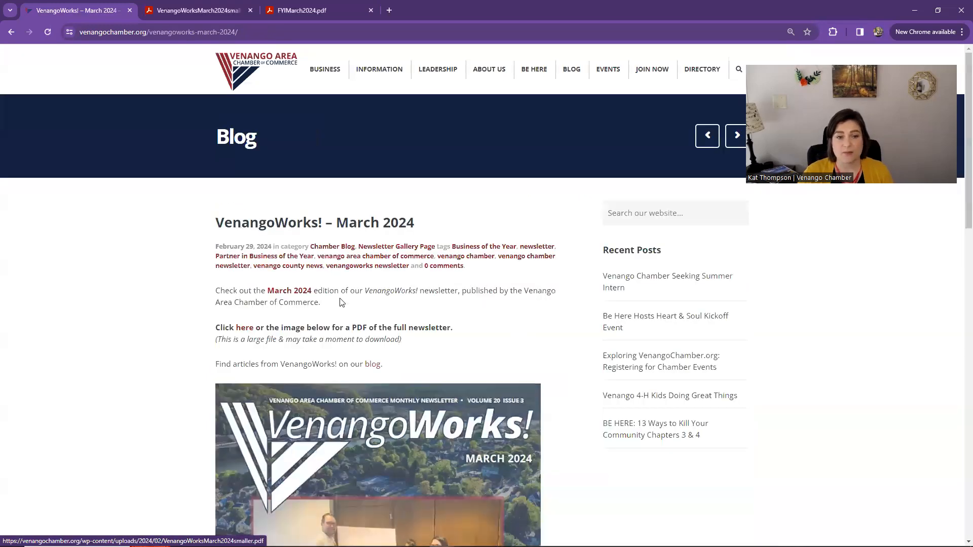
scroll("down", 3)
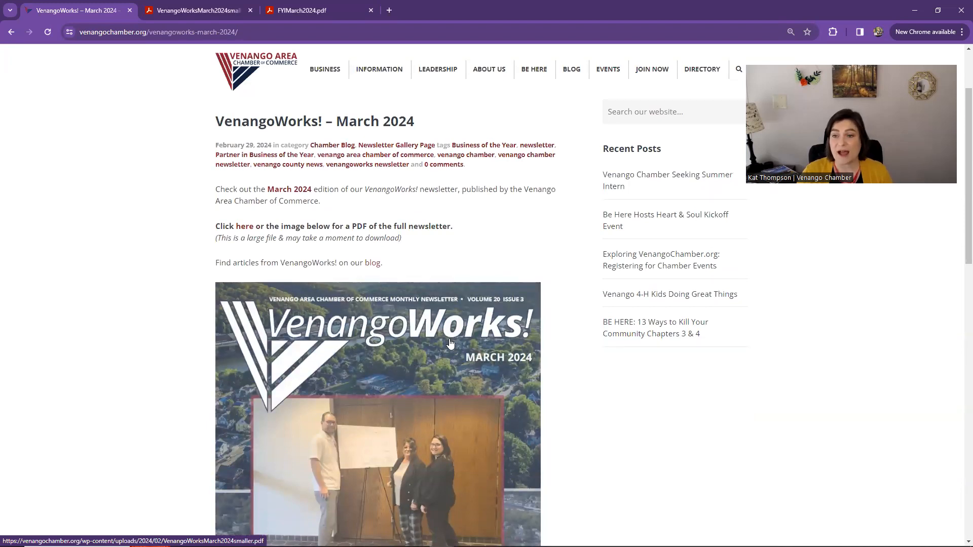
left_click(195, 10)
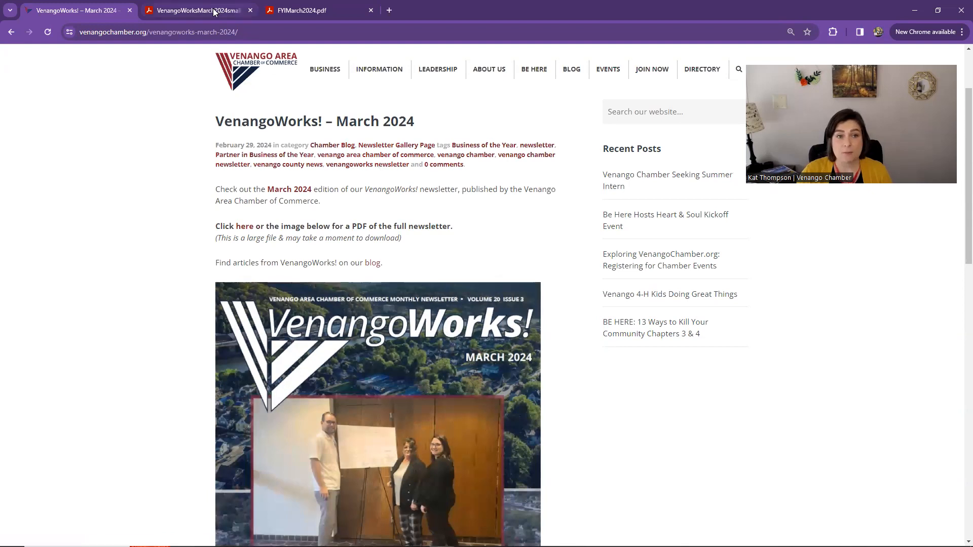
Read through every page of the VenangoWorksMarch2024smaller.pdf newsletter in the PDF viewer
left_click(196, 11)
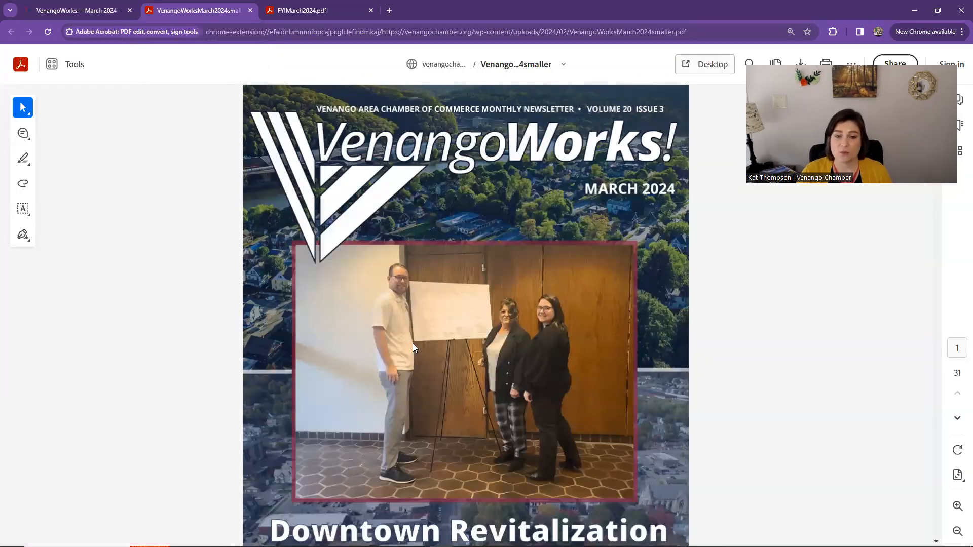
mouse_move(721, 359)
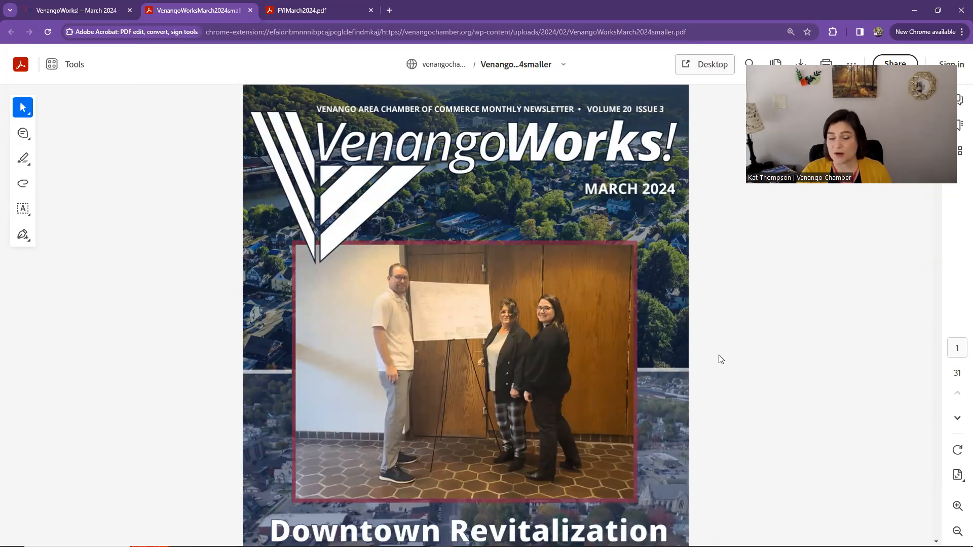
scroll("down", 3)
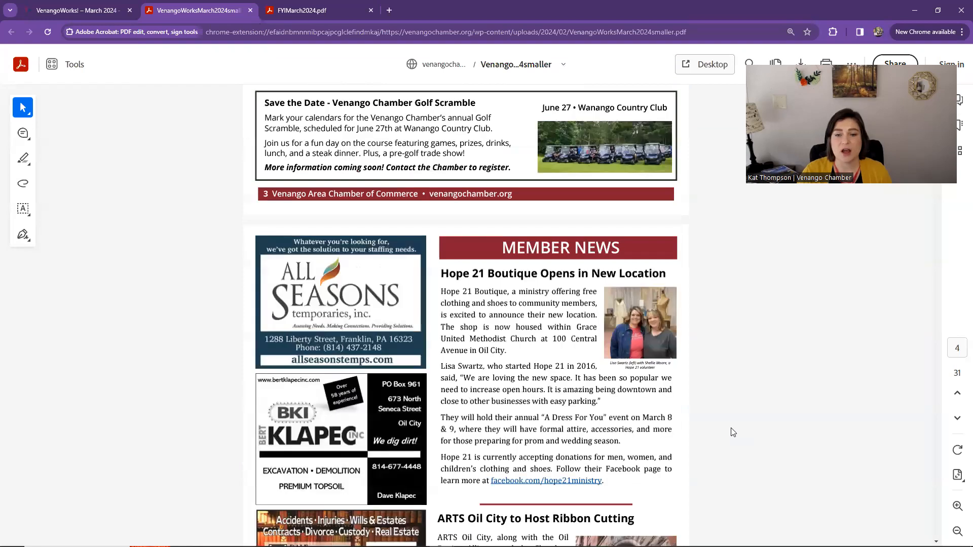
scroll("down", 3)
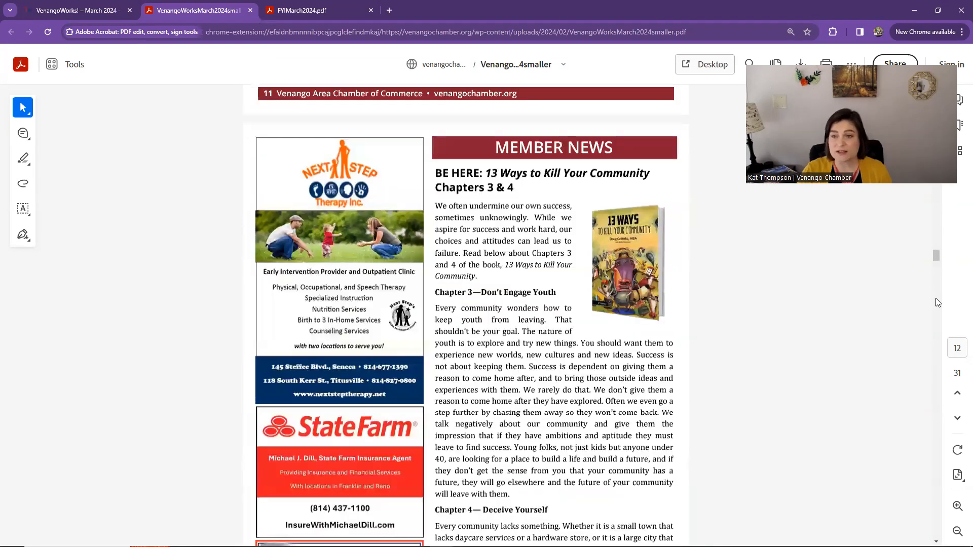
mouse_move(928, 310)
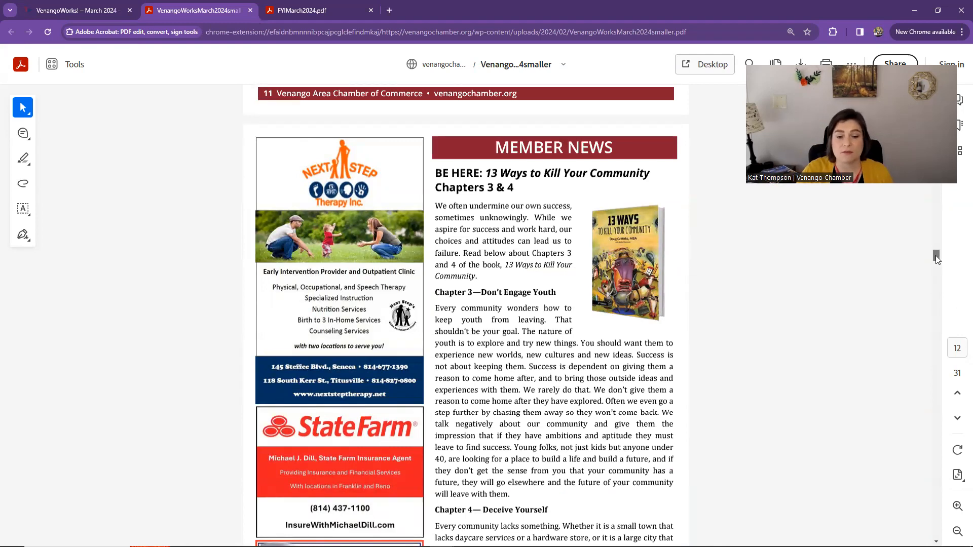
scroll("down", 3)
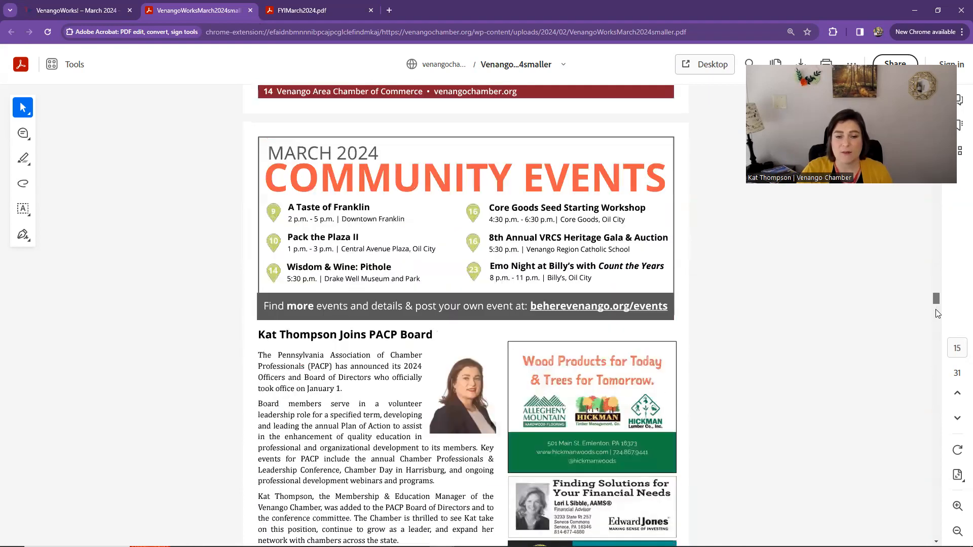
scroll("down", 3)
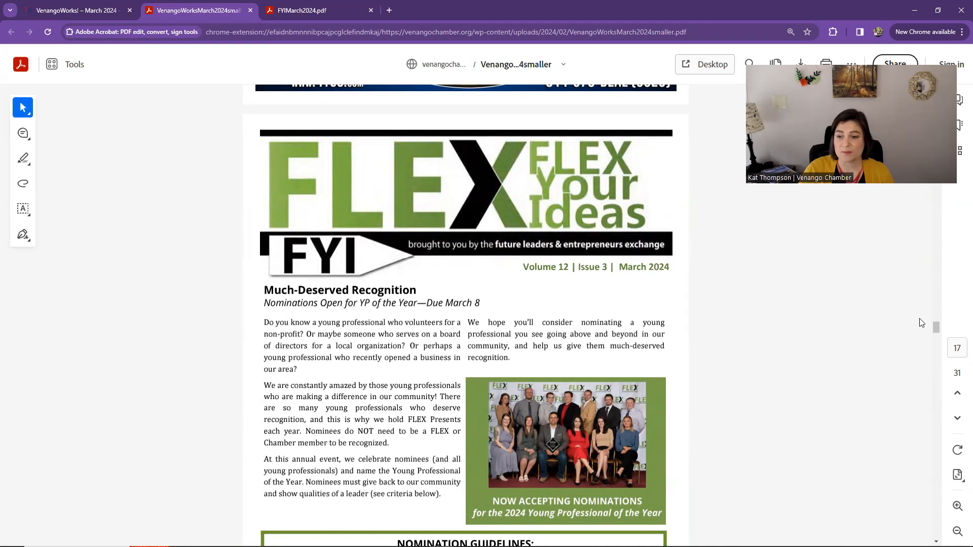
scroll("down", 3)
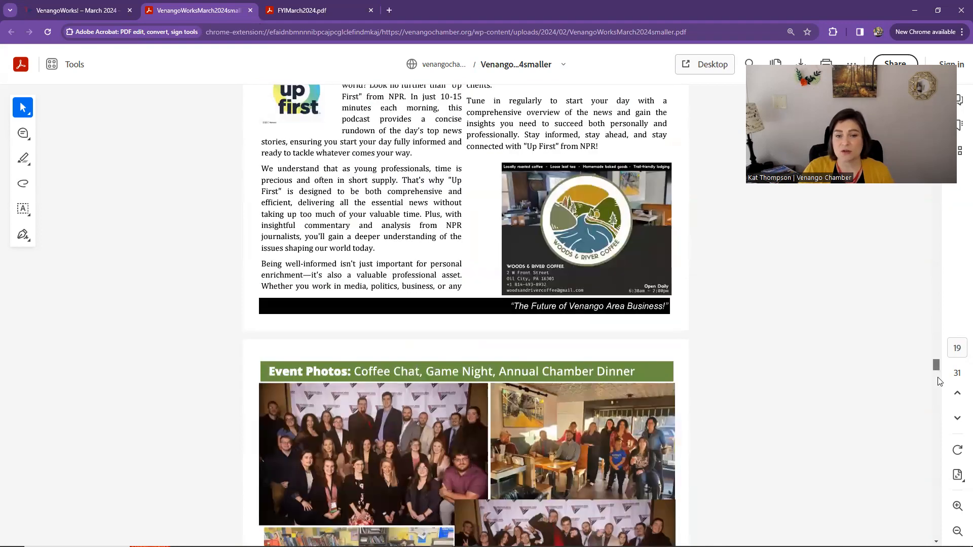
scroll("down", 3)
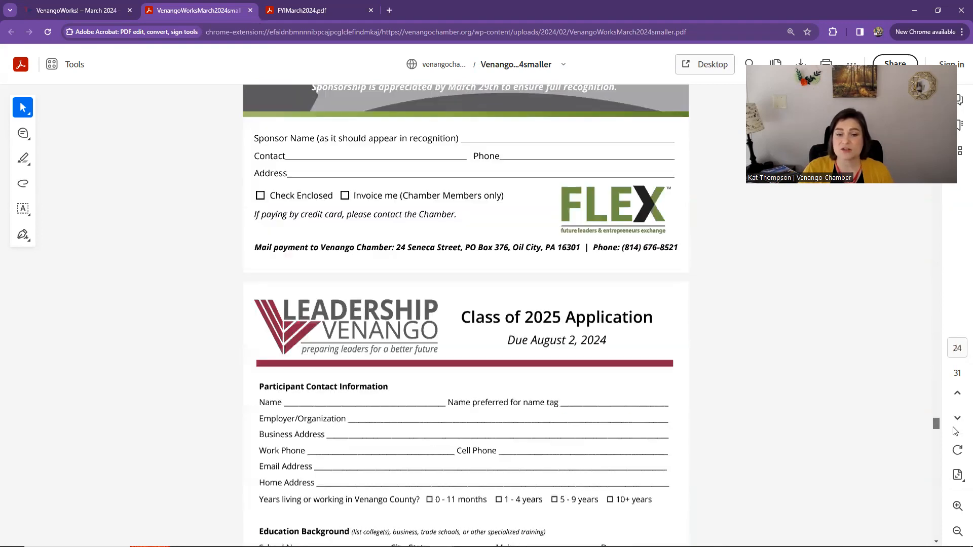
scroll("down", 3)
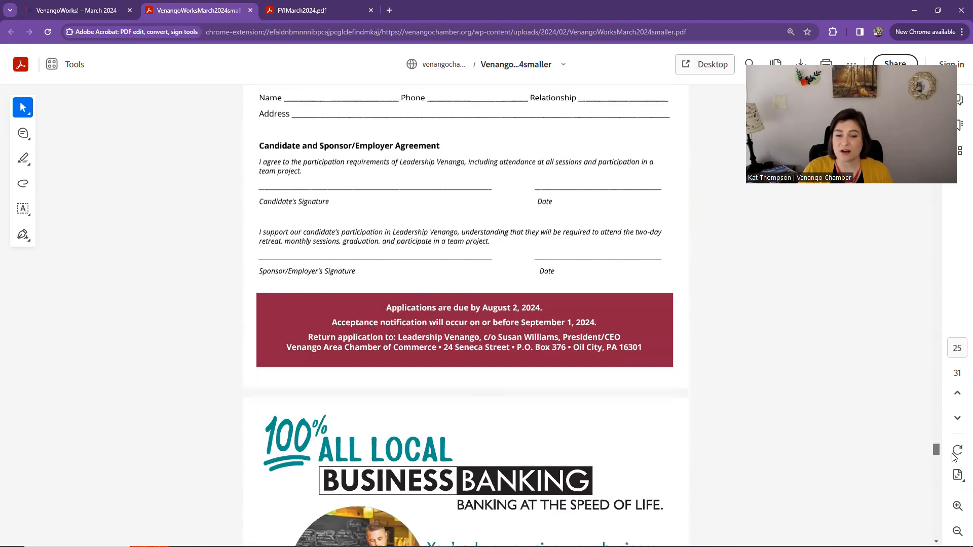
scroll("down", 3)
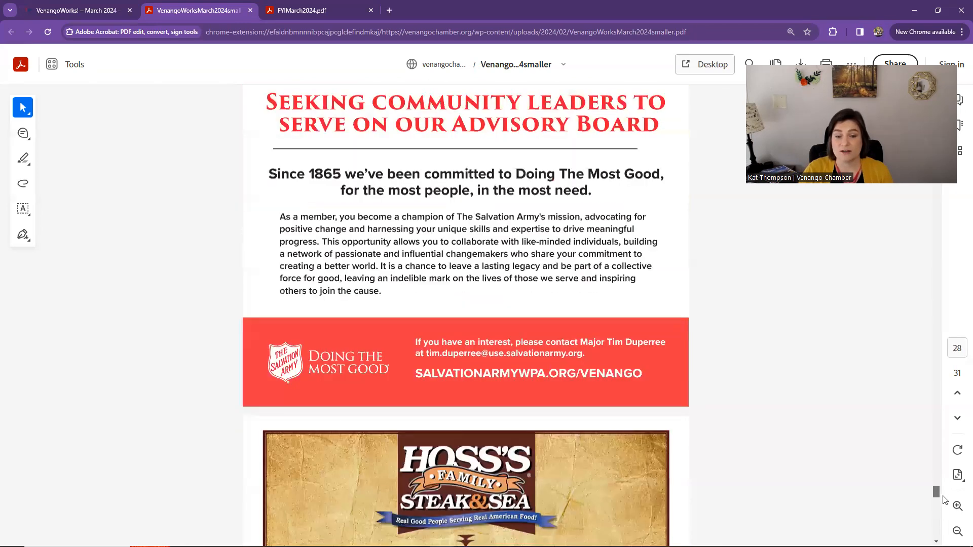
scroll("down", 3)
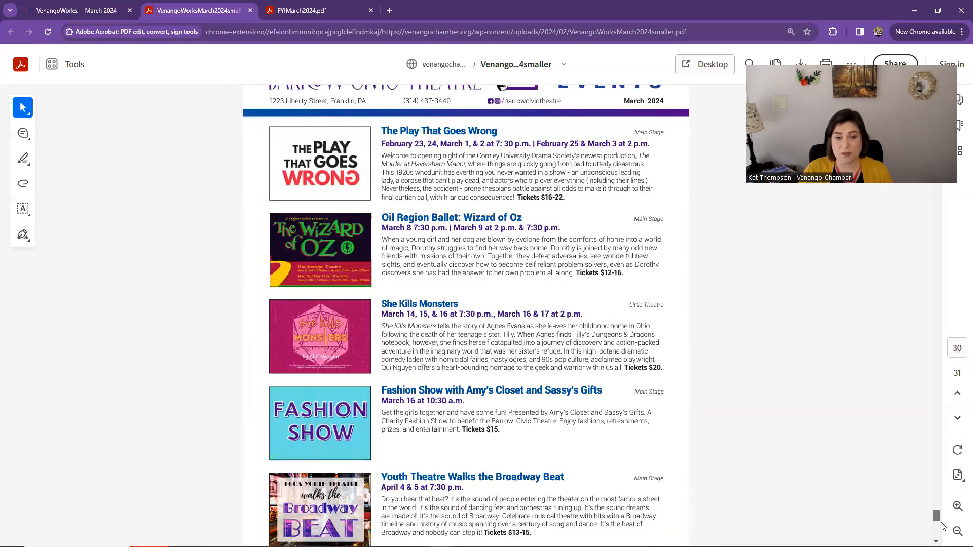
scroll("down", 3)
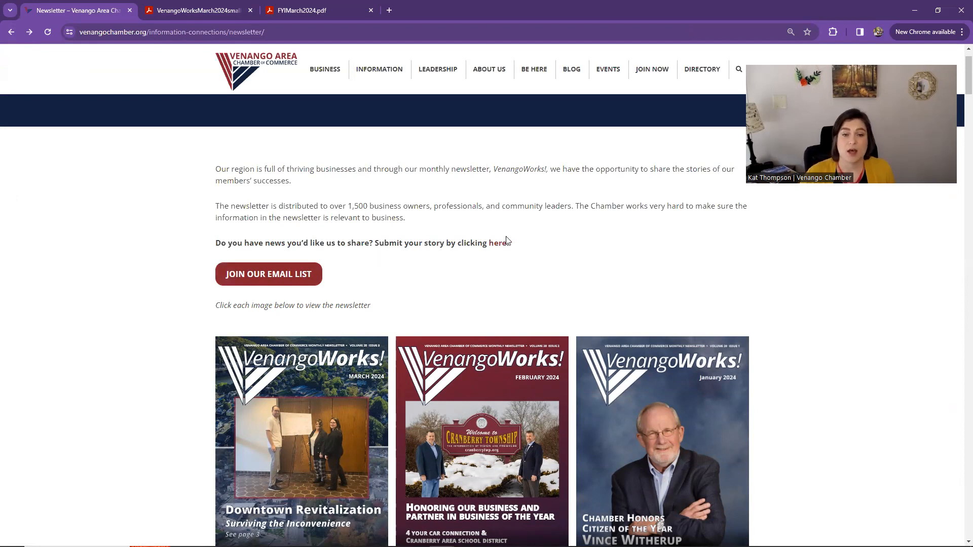
mouse_move(547, 241)
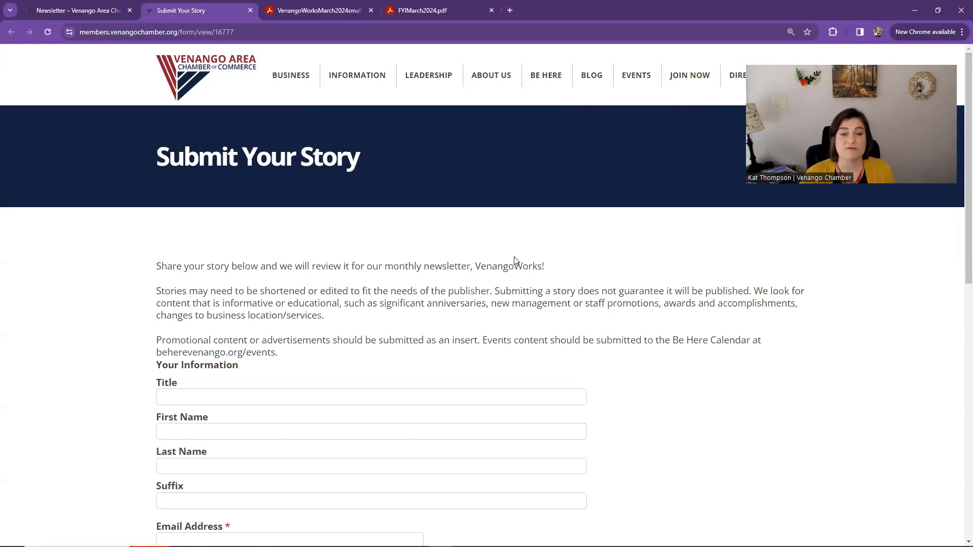
scroll("down", 3)
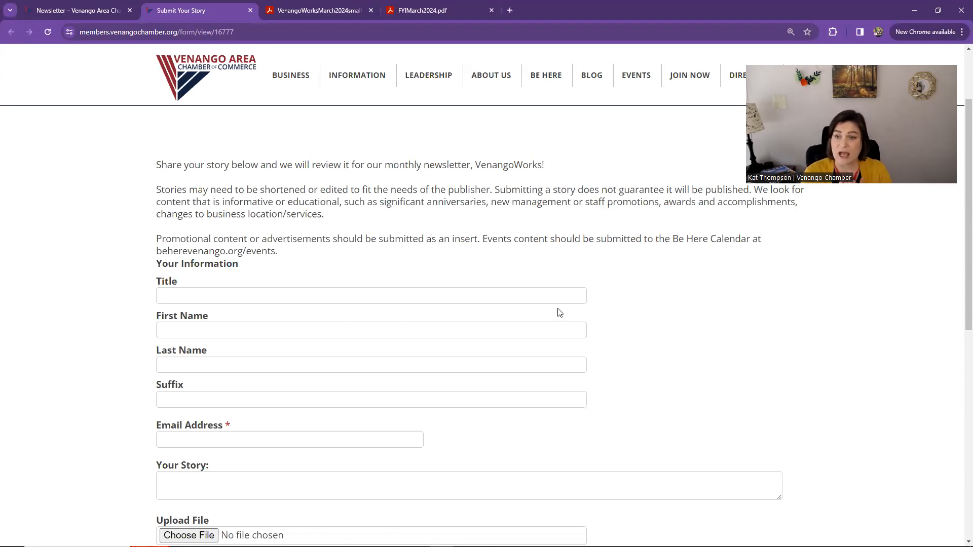
mouse_move(569, 293)
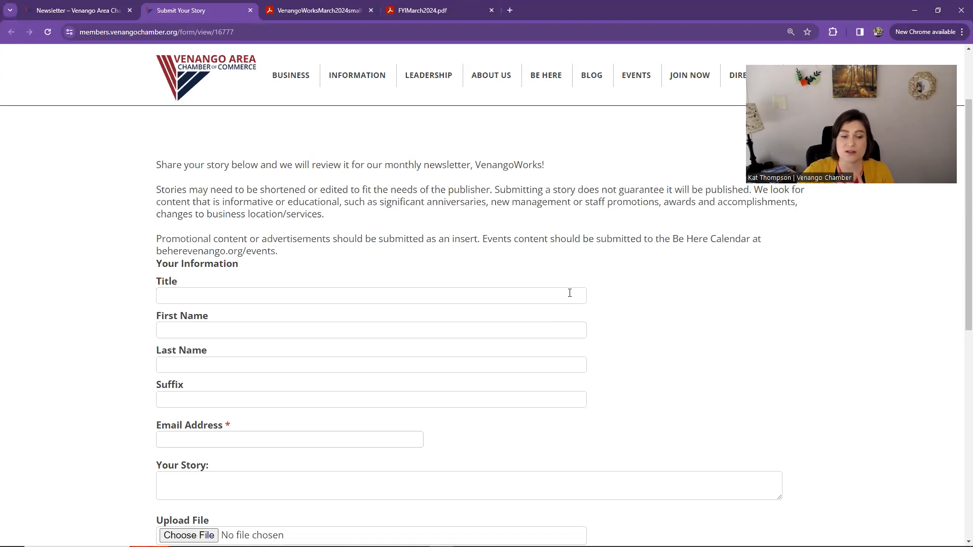
scroll("down", 3)
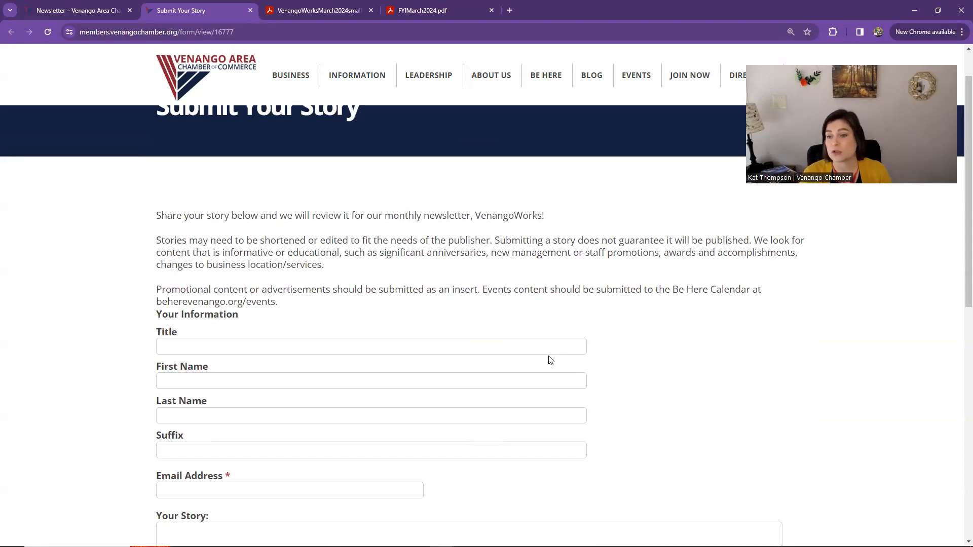
scroll("down", 3)
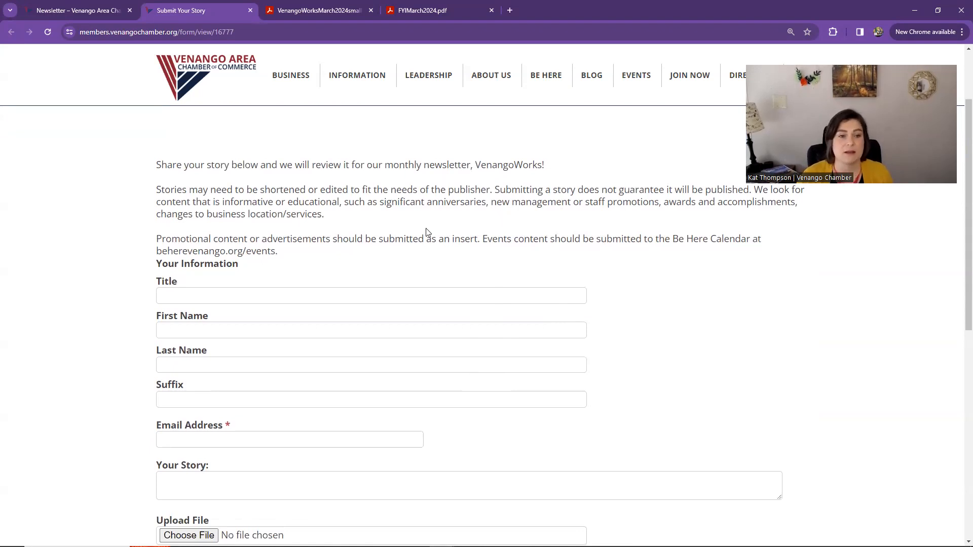
mouse_move(276, 239)
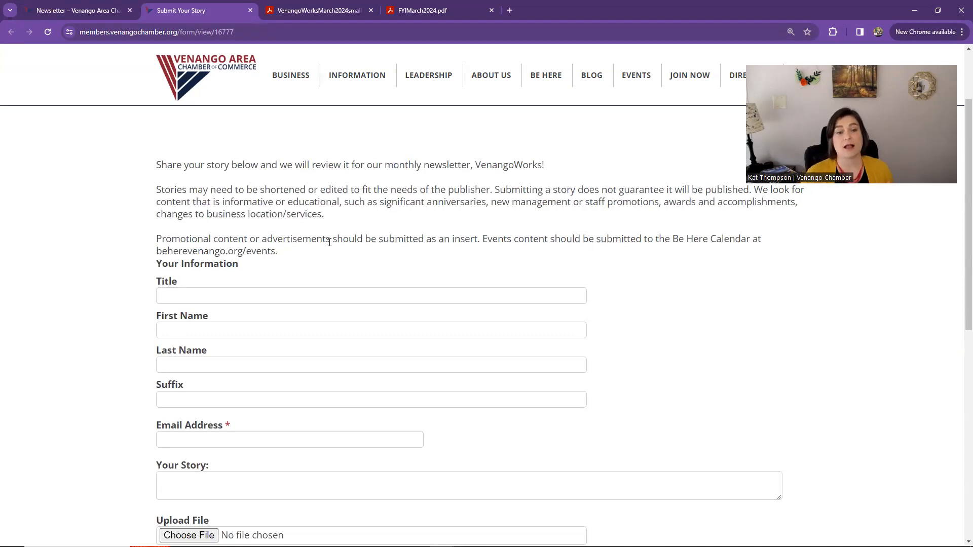
mouse_move(371, 104)
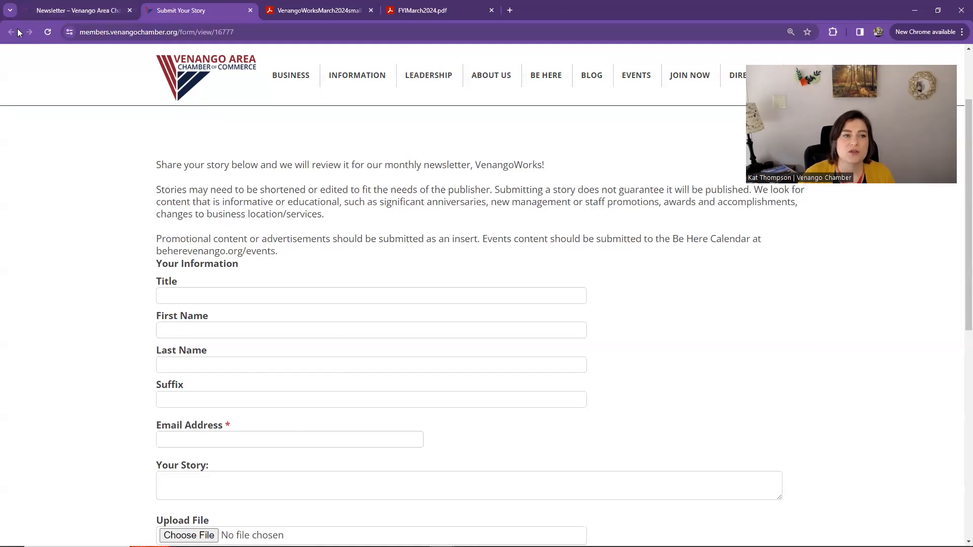
Reach the FYI Newsletter page via Leadership > FLEX Young Professionals and browse its issue covers
left_click(68, 10)
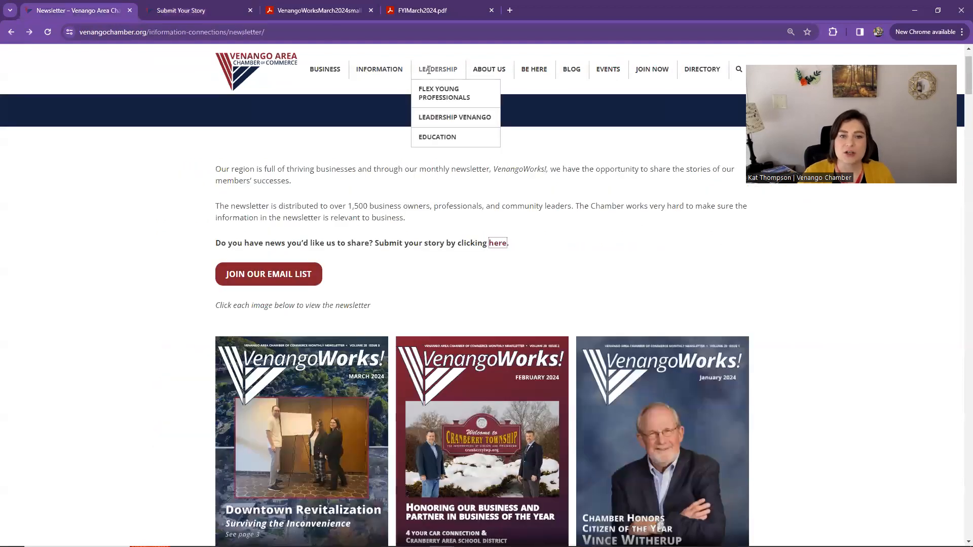
mouse_move(443, 94)
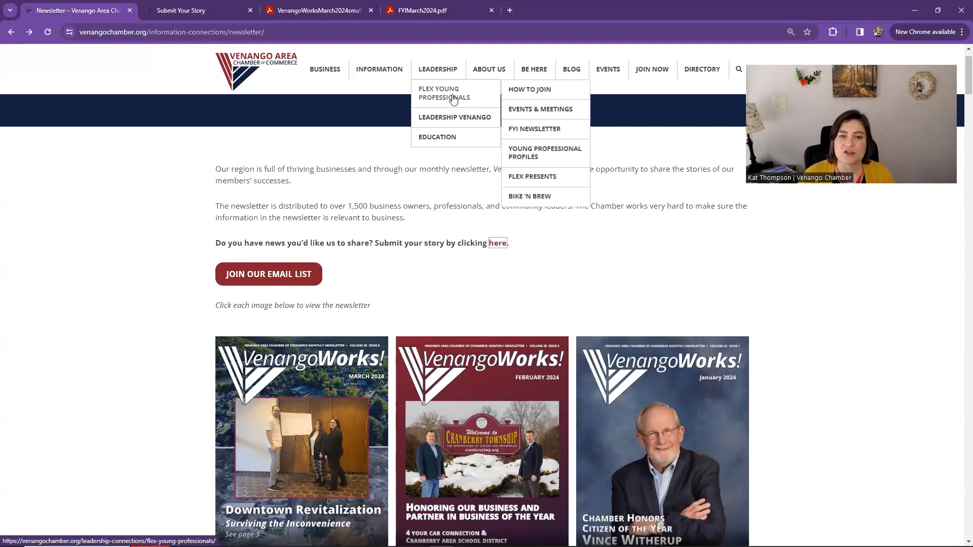
left_click(544, 152)
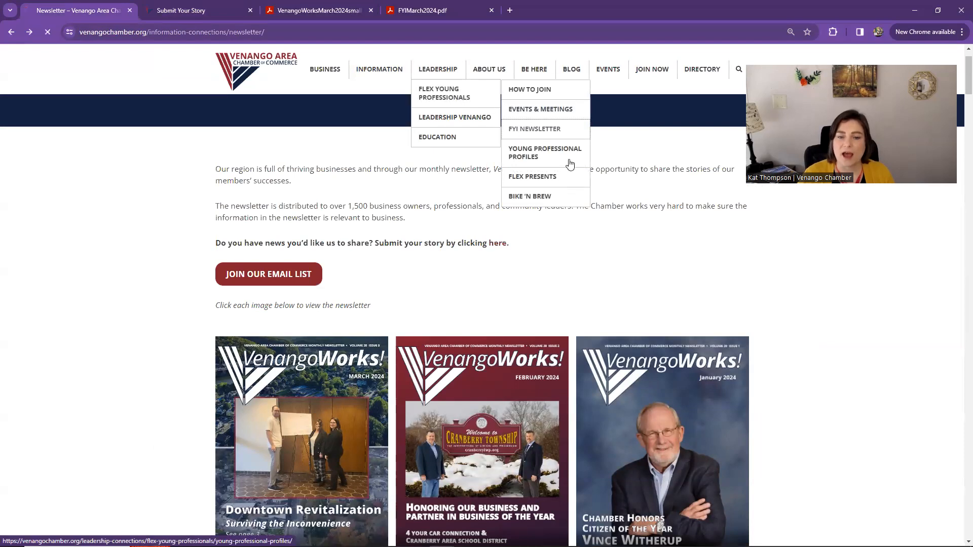
left_click(534, 128)
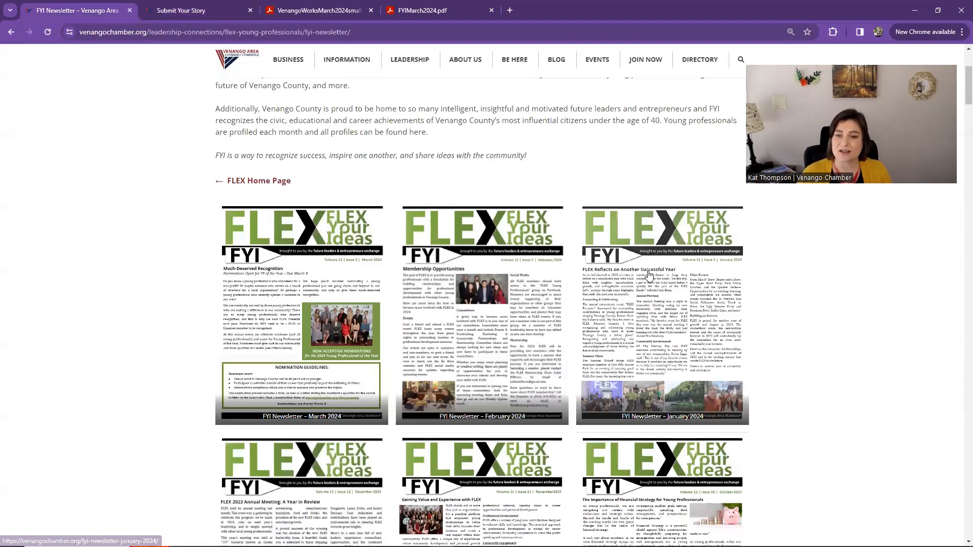
scroll("down", 3)
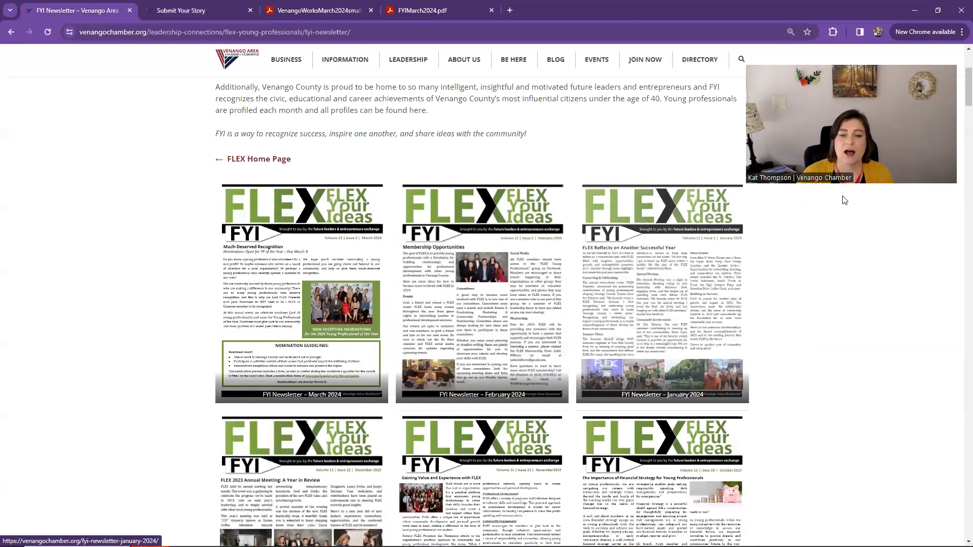
scroll("down", 3)
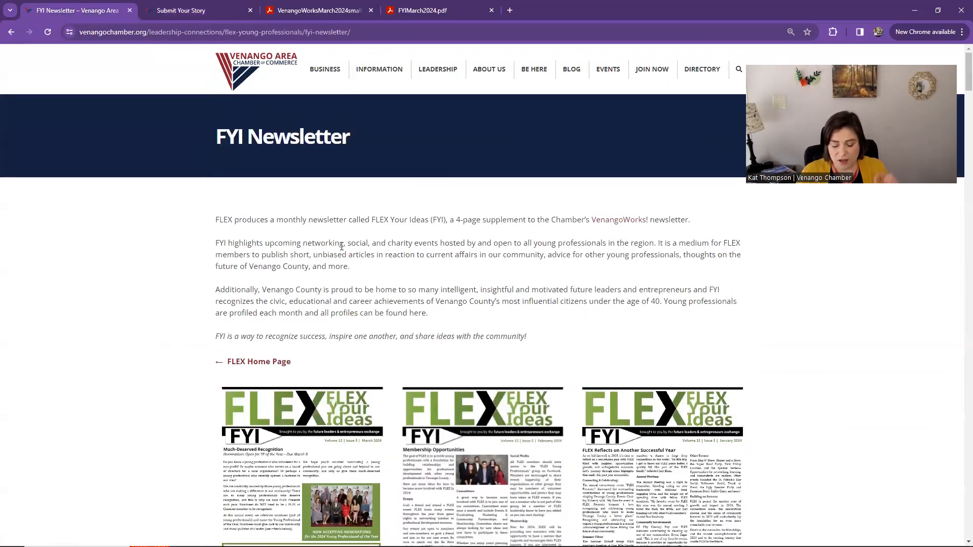
mouse_move(538, 111)
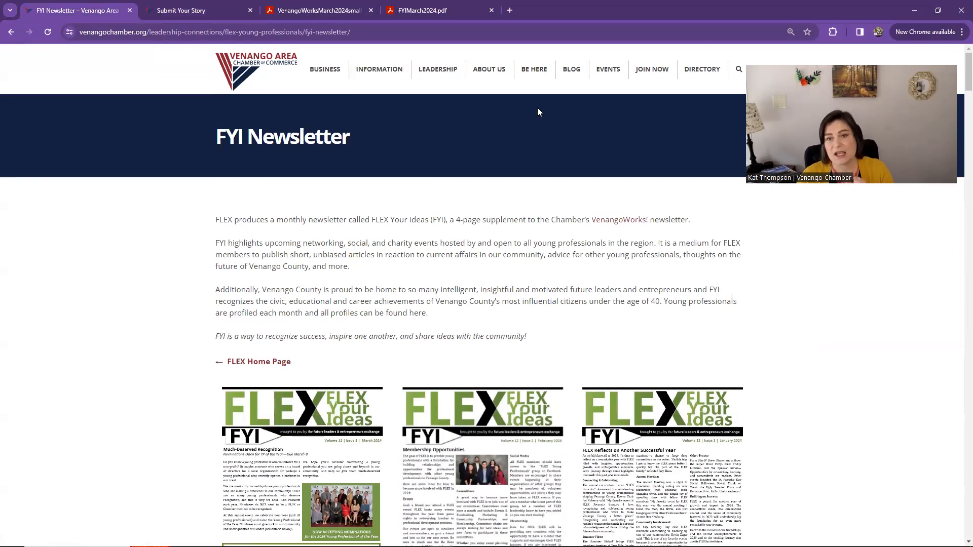
Go to the chamber Blog page listing recent posts, led by the summer intern announcement
left_click(570, 69)
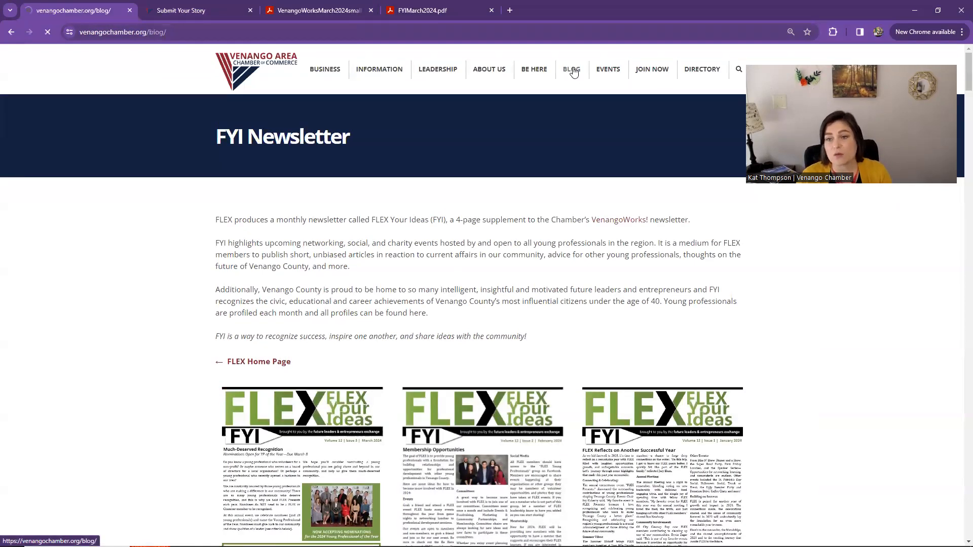
left_click(570, 69)
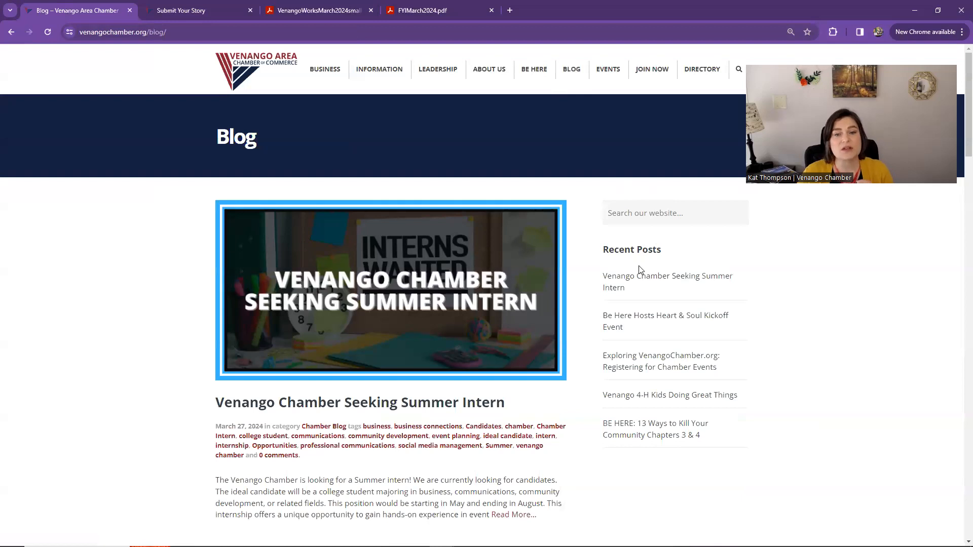
mouse_move(787, 201)
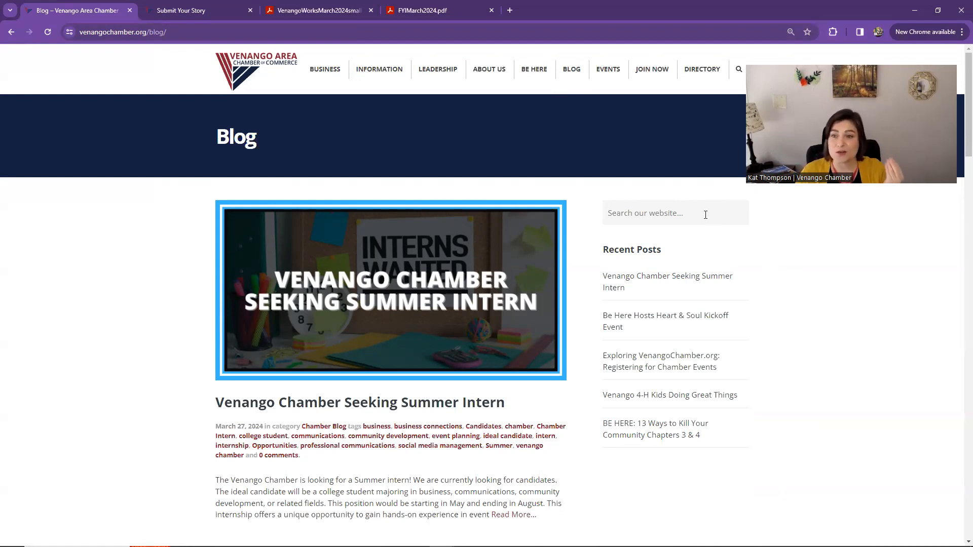
Search the site for 'FLEX Presents' and browse the results, led by the Nominations Open article
left_click(673, 211)
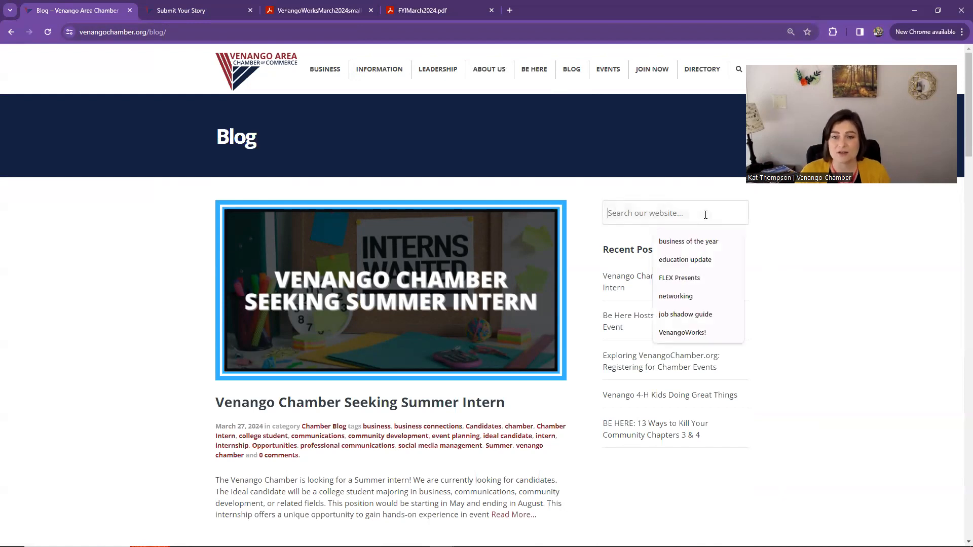
mouse_move(546, 375)
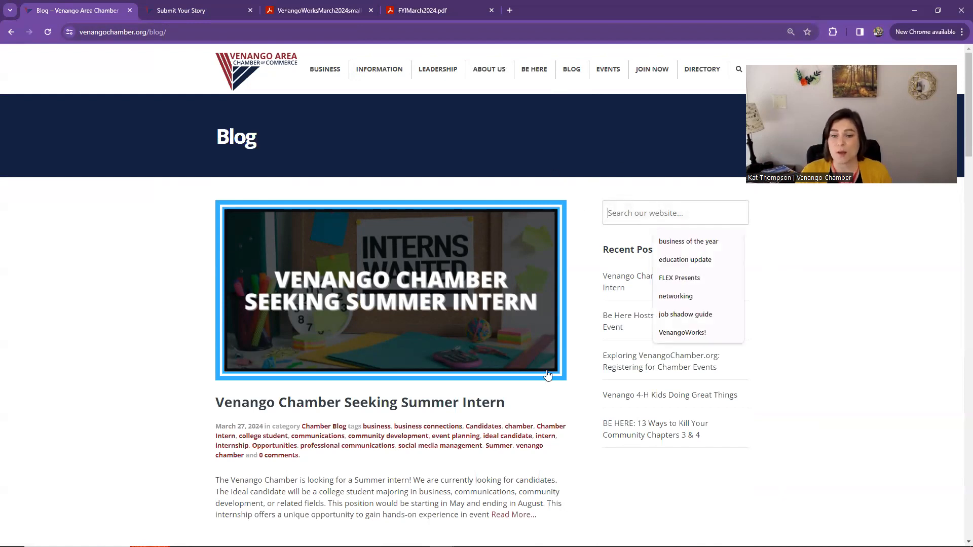
left_click(682, 332)
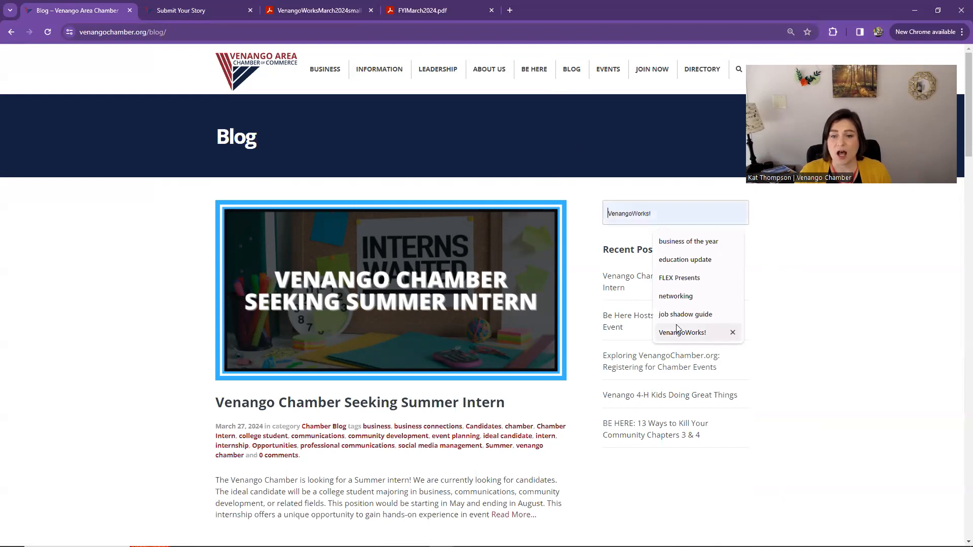
left_click(678, 278)
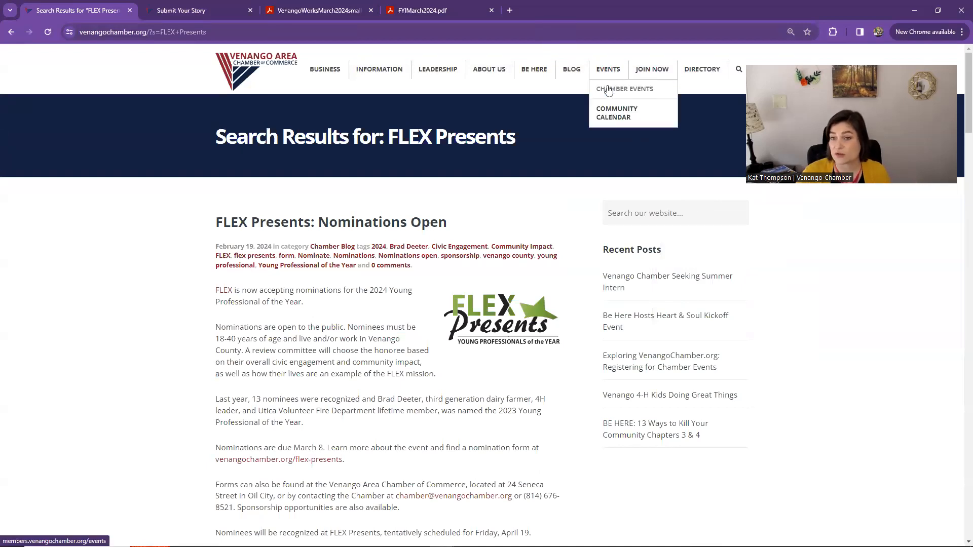
scroll("down", 3)
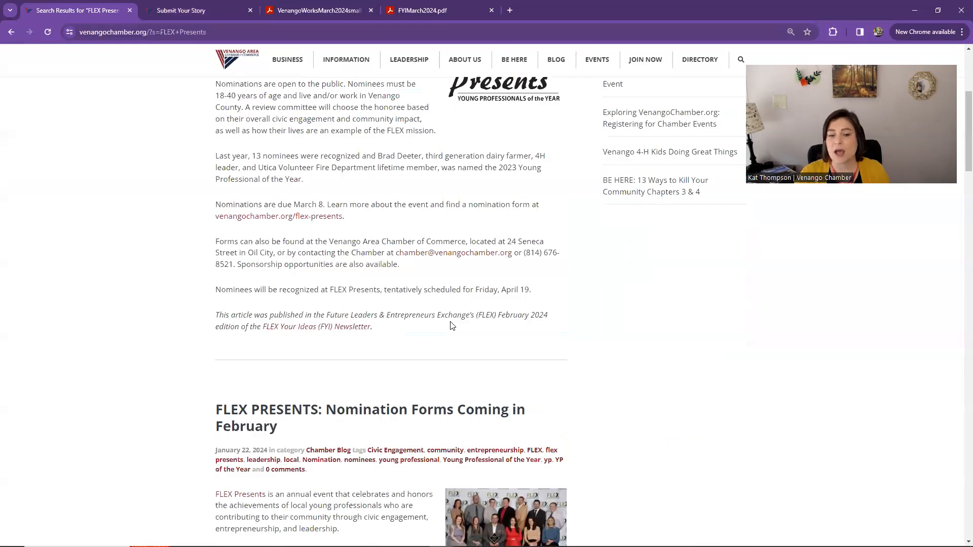
scroll("down", 3)
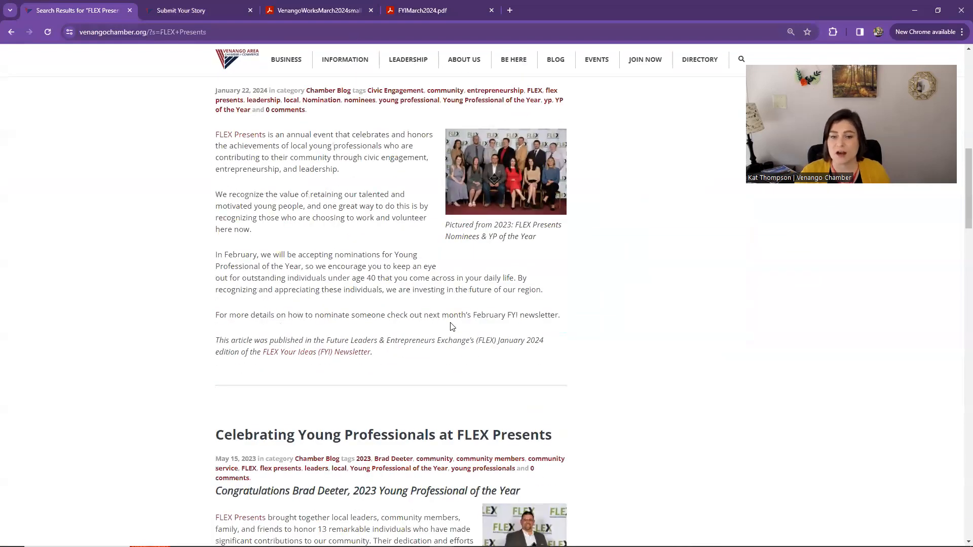
scroll("down", 3)
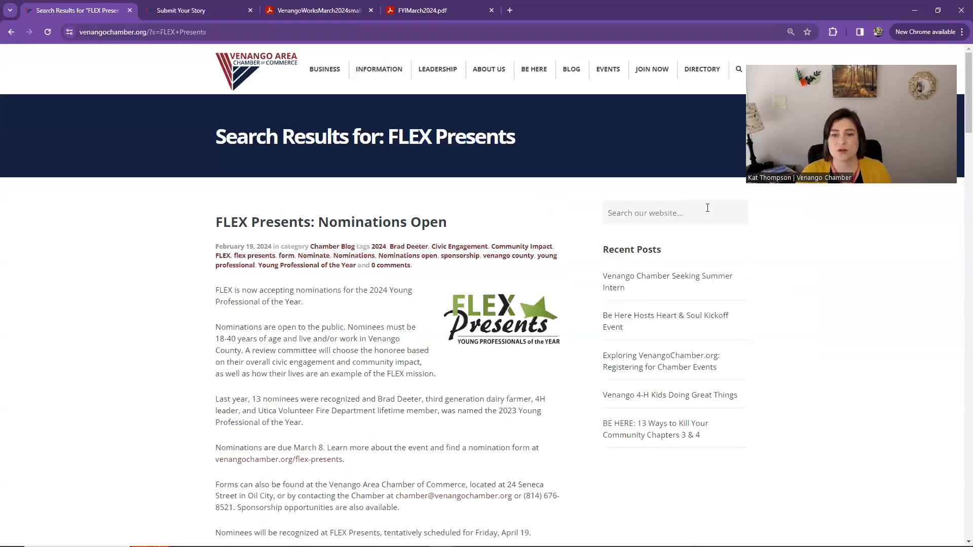
Search the site for 'business of the year' and browse the award articles returned
type("business of the year")
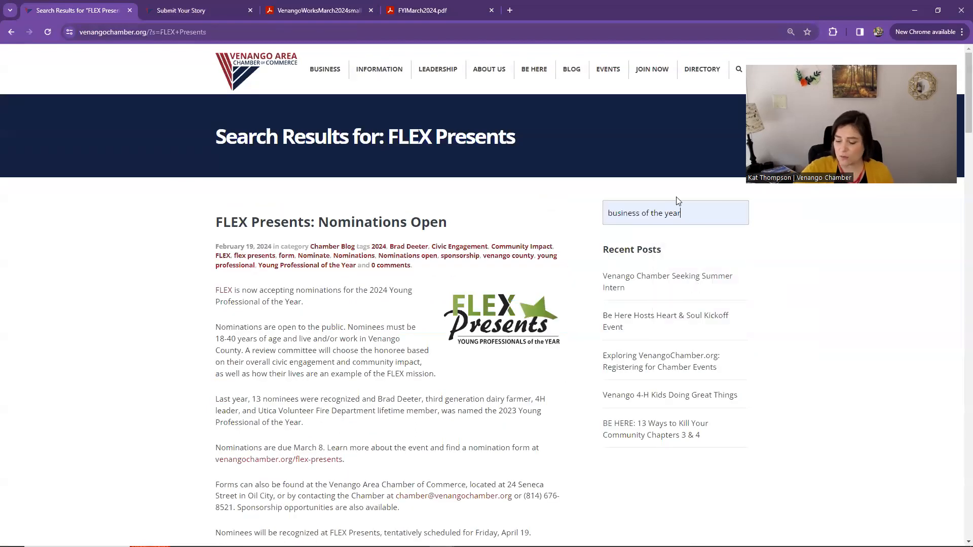
key("Enter")
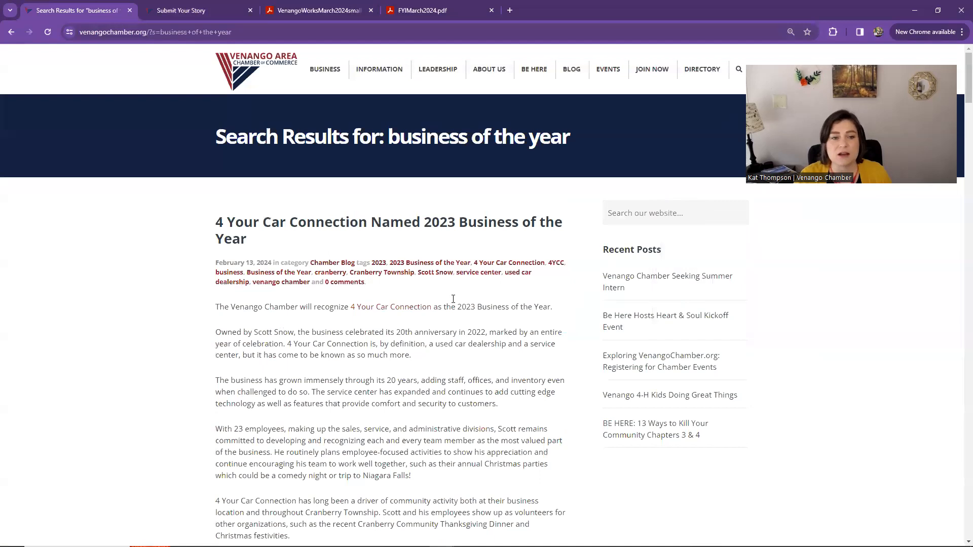
scroll("down", 3)
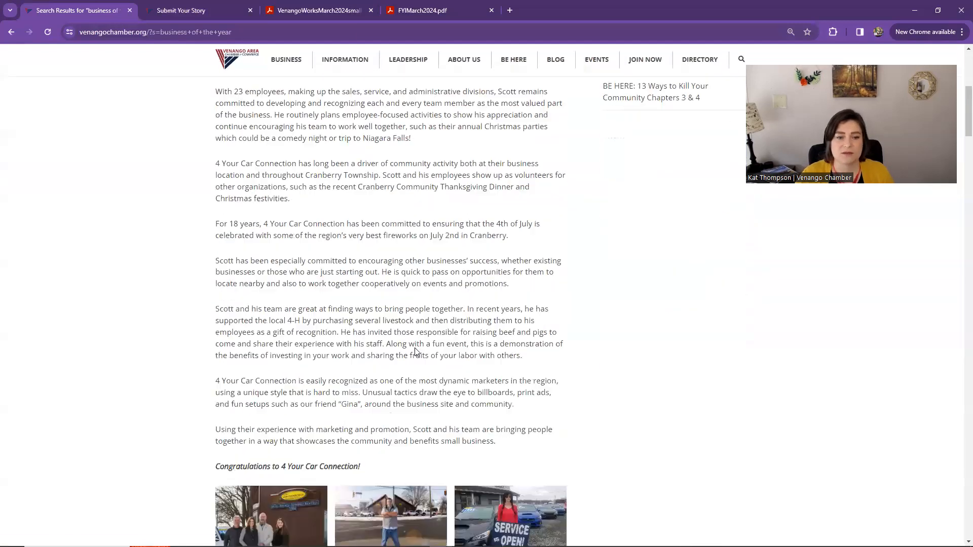
scroll("down", 3)
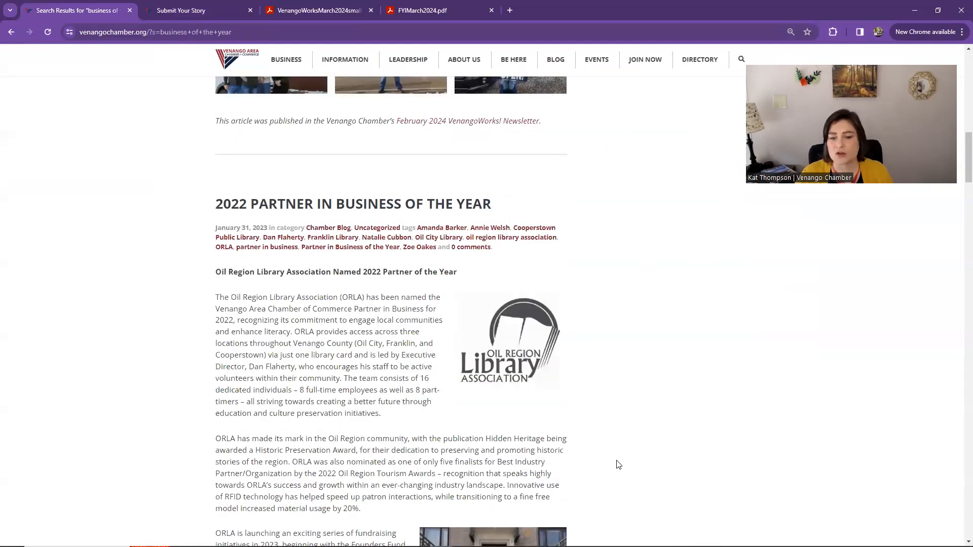
scroll("down", 3)
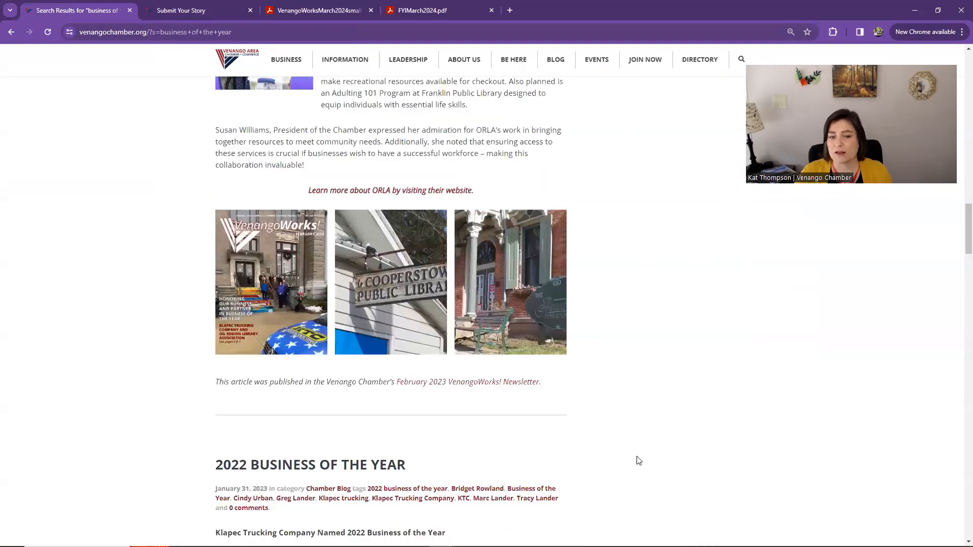
scroll("down", 3)
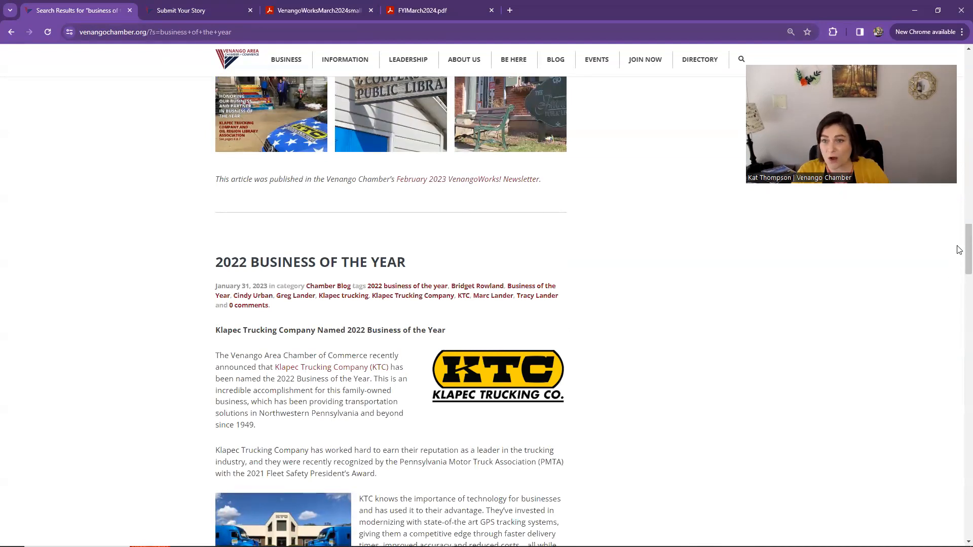
scroll("down", 3)
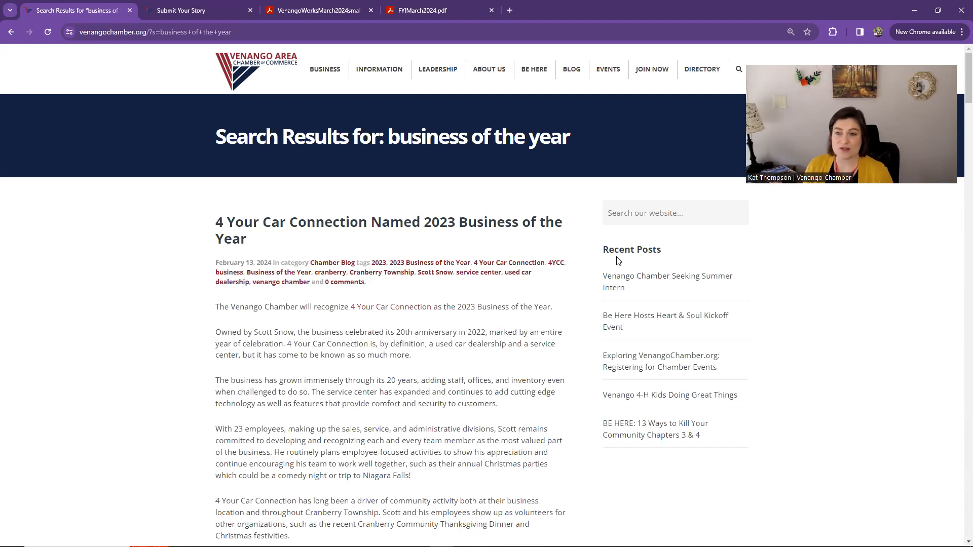
mouse_move(435, 282)
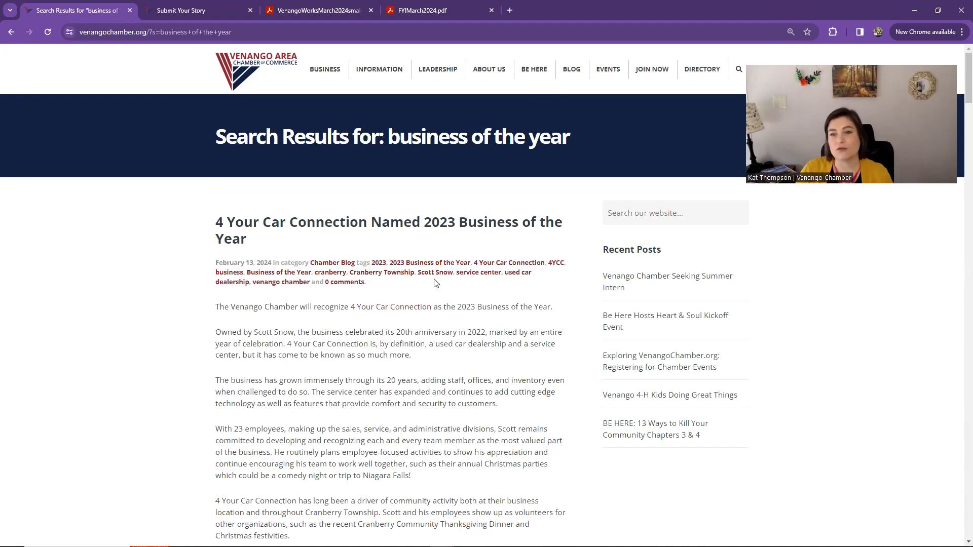
mouse_move(554, 188)
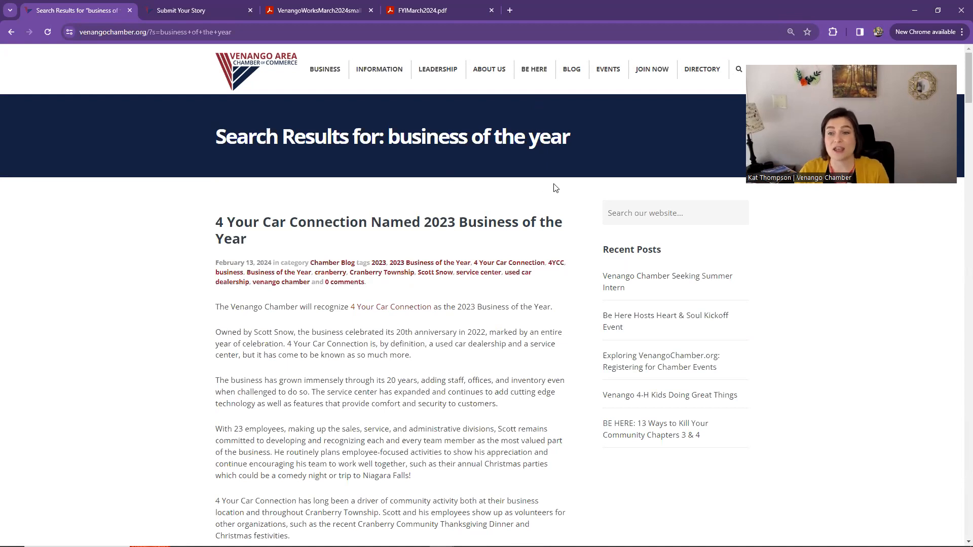
mouse_move(564, 123)
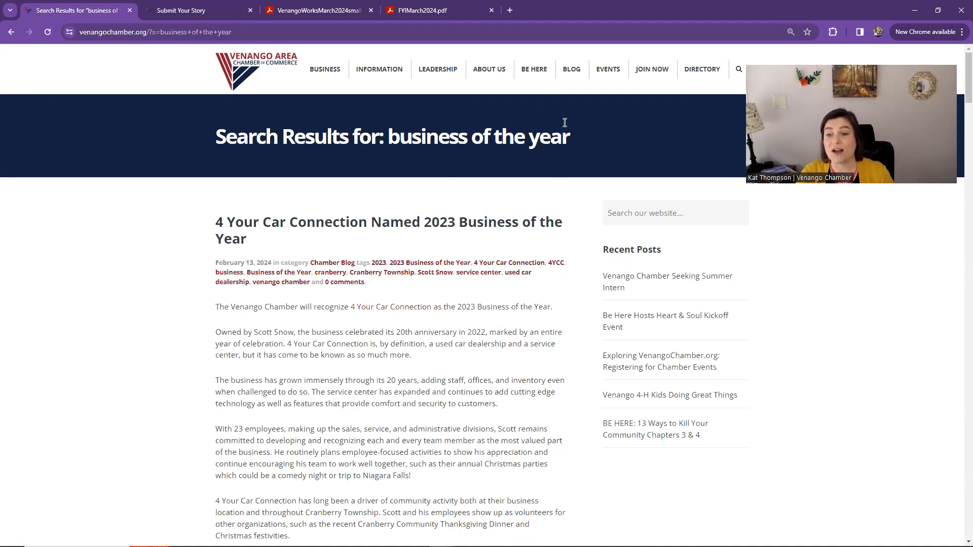